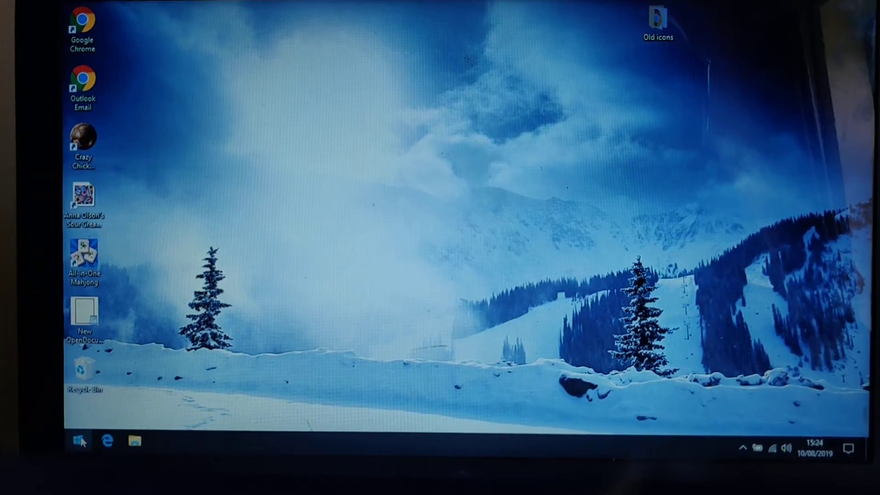
Search the Start menu for 'mouse' so Mouse settings shows as best match.
click(79, 440)
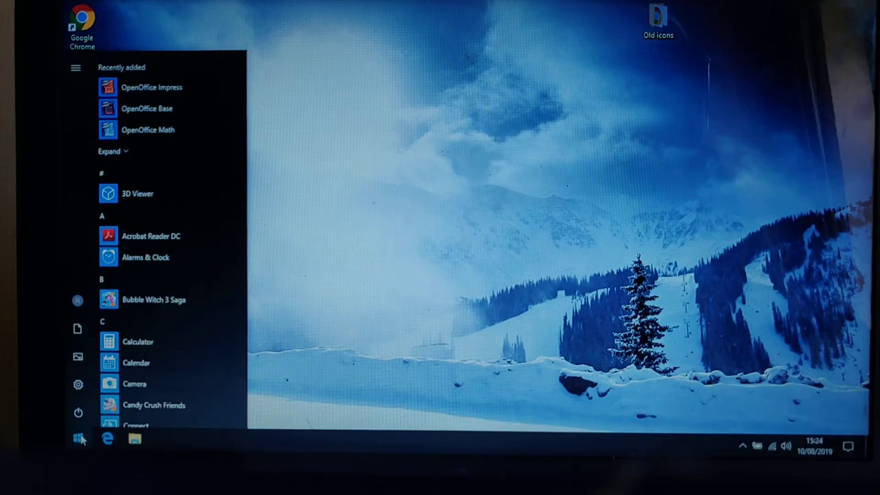
text(mouse)
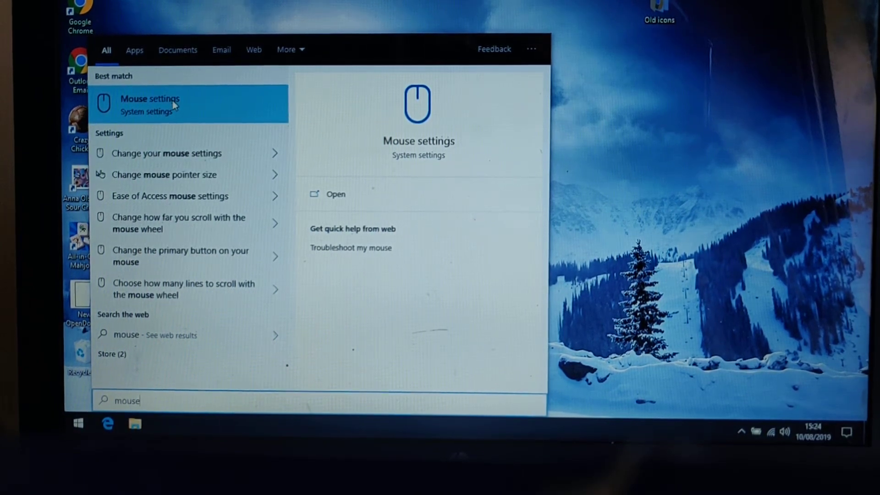
Go to the Mouse page under Devices from the Mouse settings result.
click(149, 104)
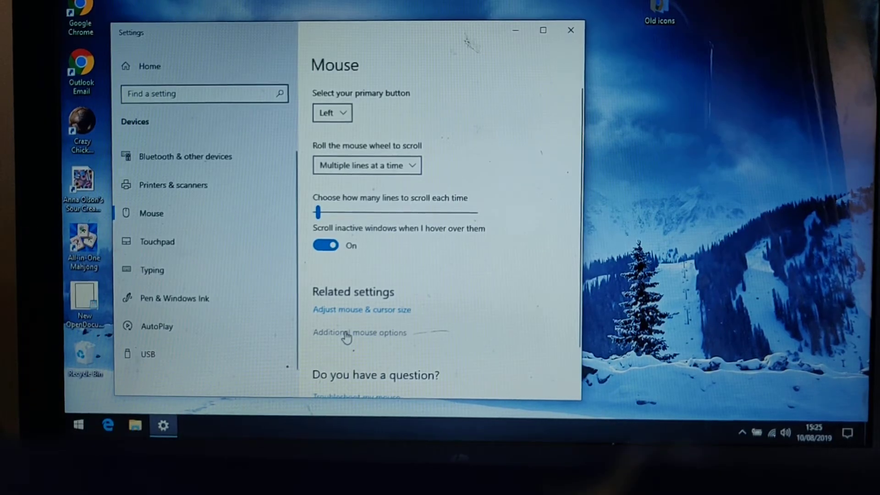
In additional mouse options' Device Settings, tick 'Disable internal pointing device when external USB pointing device is attached'.
click(358, 332)
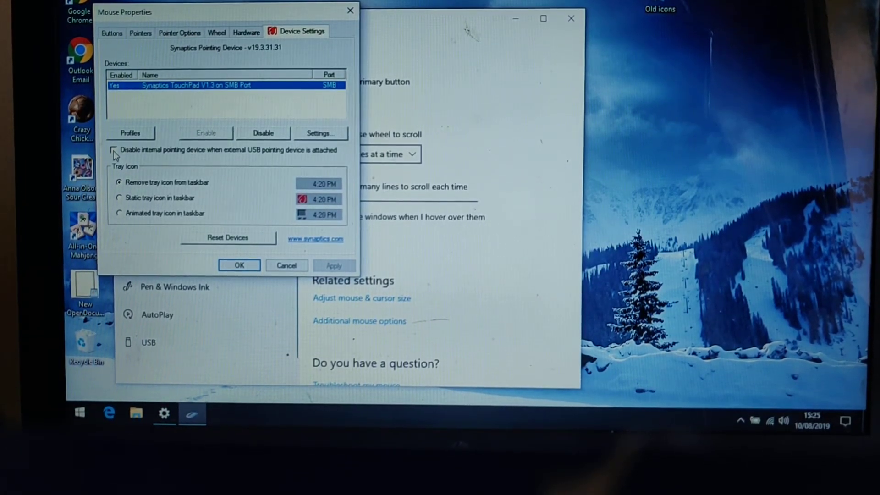
click(114, 149)
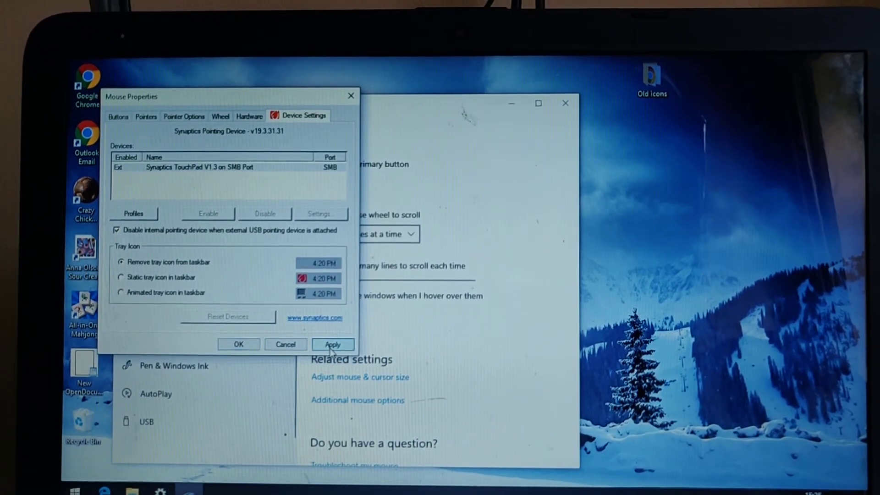
Apply and confirm the touchpad setting in Mouse Properties, then close Settings to the desktop.
click(199, 167)
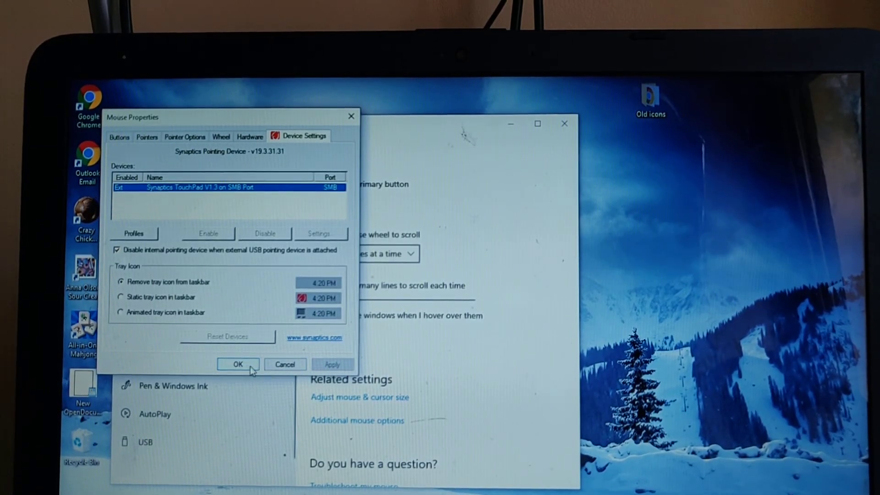
click(238, 363)
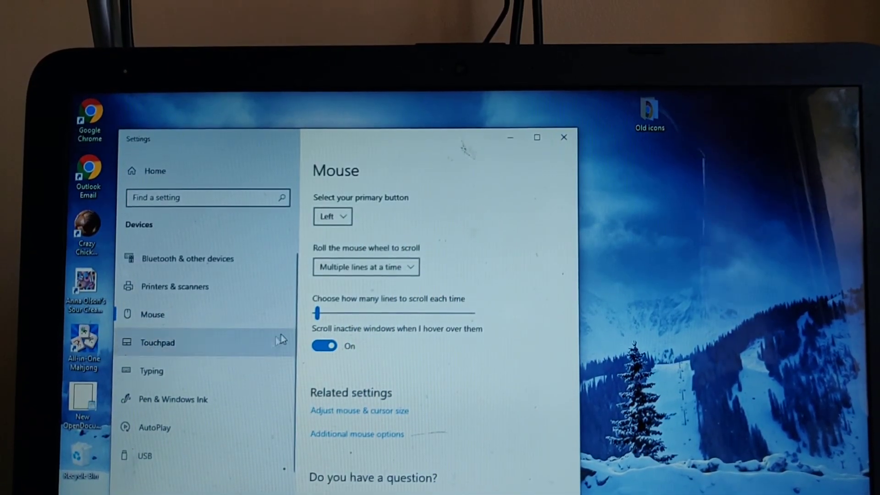
click(564, 137)
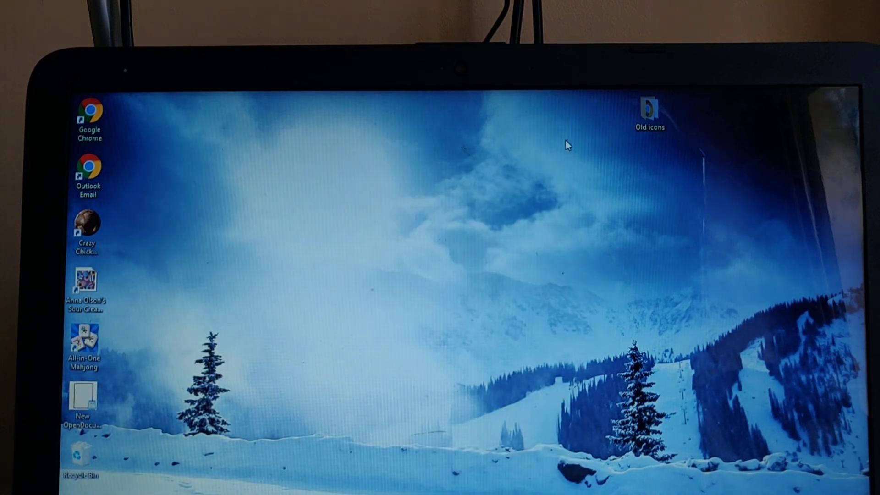